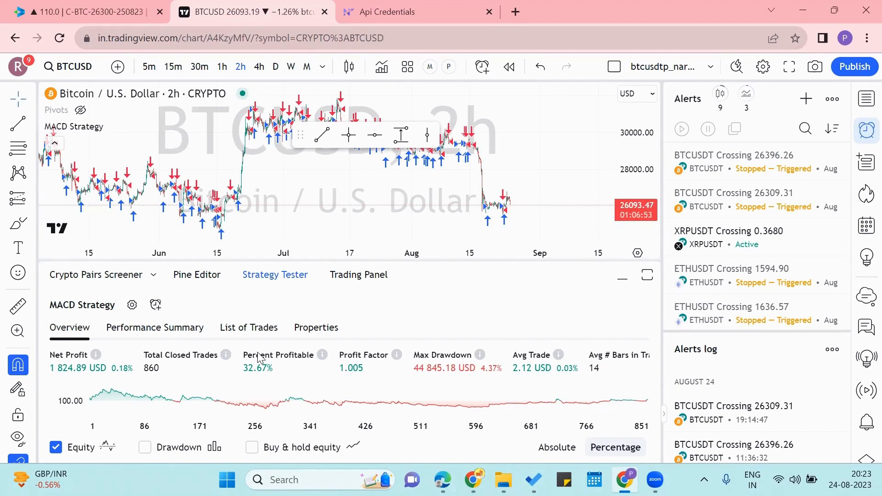
{"action": "mouse_move", "coordinate": [458, 301]}
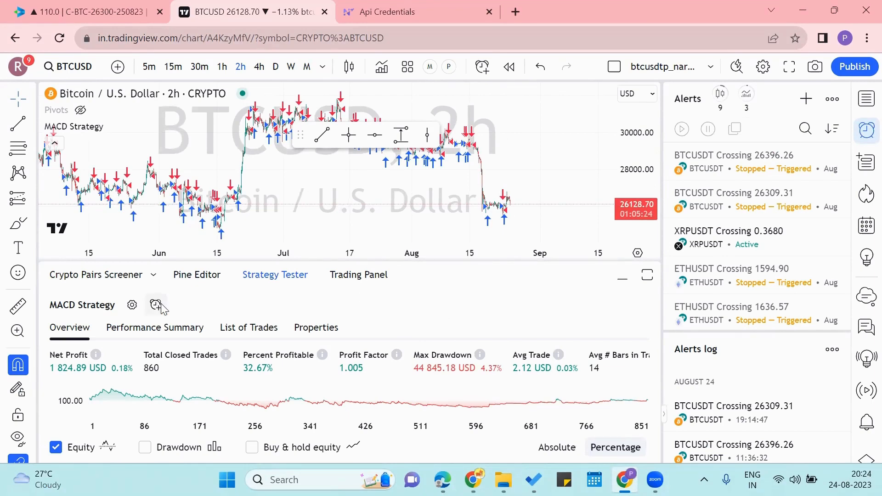
Start a new MACD Strategy alert on BTCUSD 2h and view its Notifications options.
{"action": "left_click", "coordinate": [156, 305]}
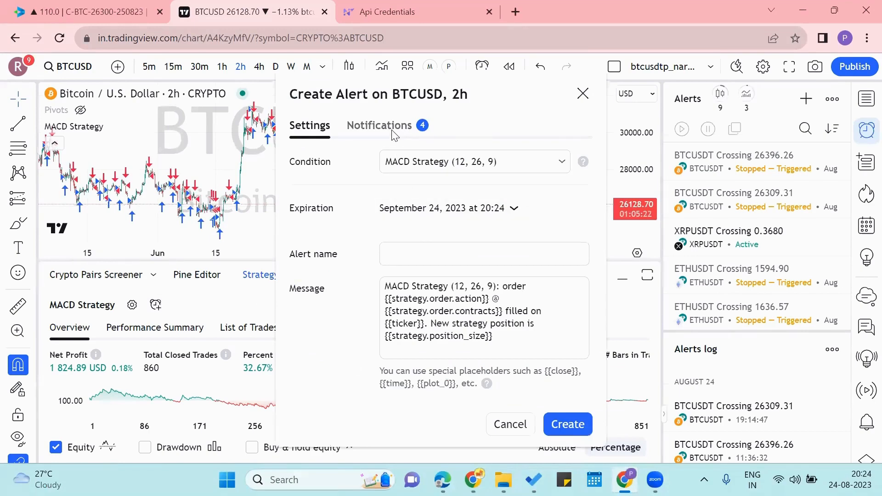
{"action": "left_click", "coordinate": [379, 126]}
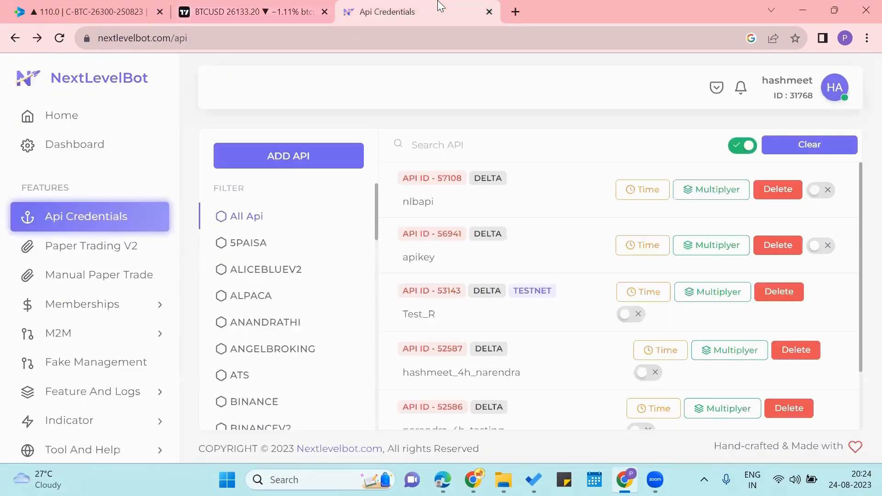
Copy NextLevelBot's Sequence Webhook URL from the dashboard into the TradingView alert's Webhook URL.
{"action": "left_click", "coordinate": [78, 144]}
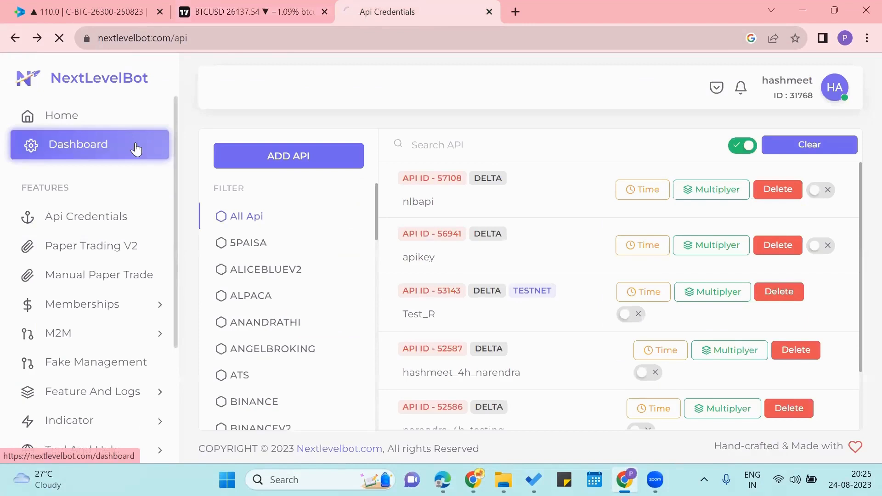
{"action": "left_click", "coordinate": [78, 144]}
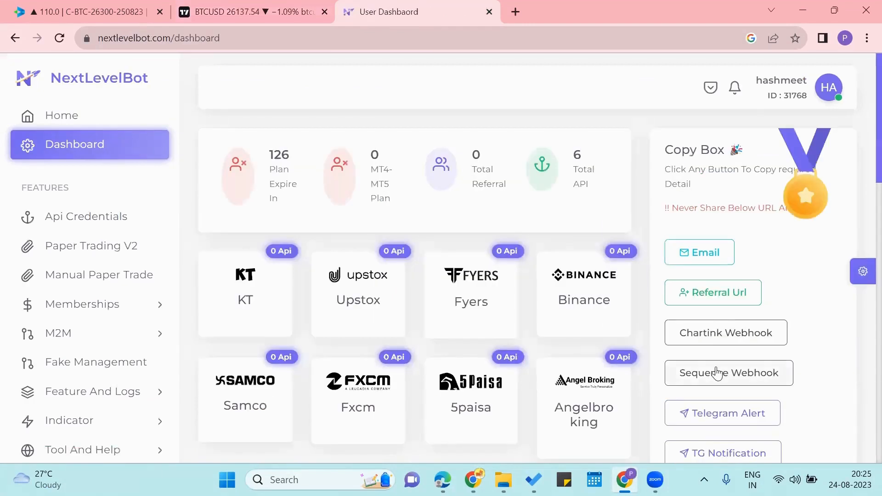
{"action": "left_click", "coordinate": [729, 373]}
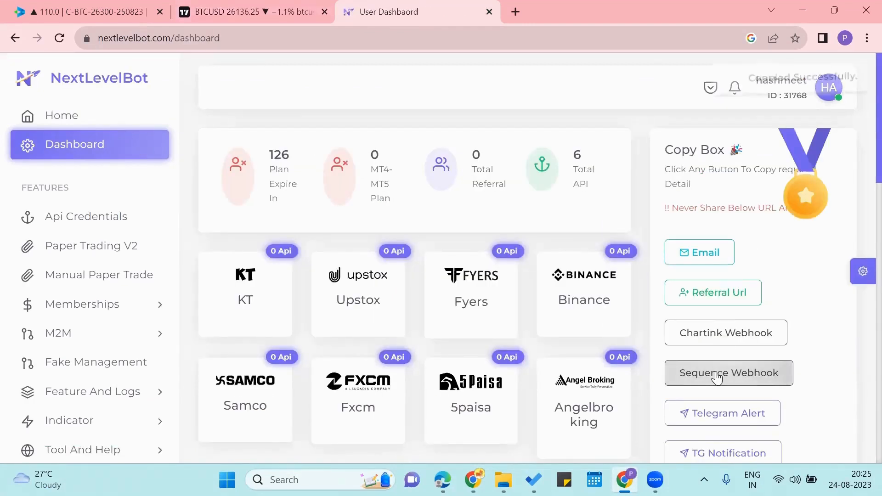
{"action": "left_click", "coordinate": [728, 374]}
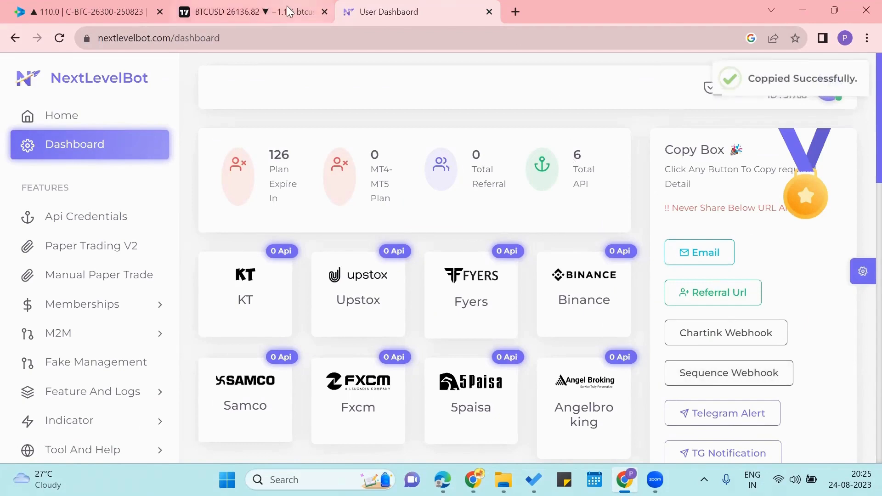
{"action": "left_click", "coordinate": [256, 11]}
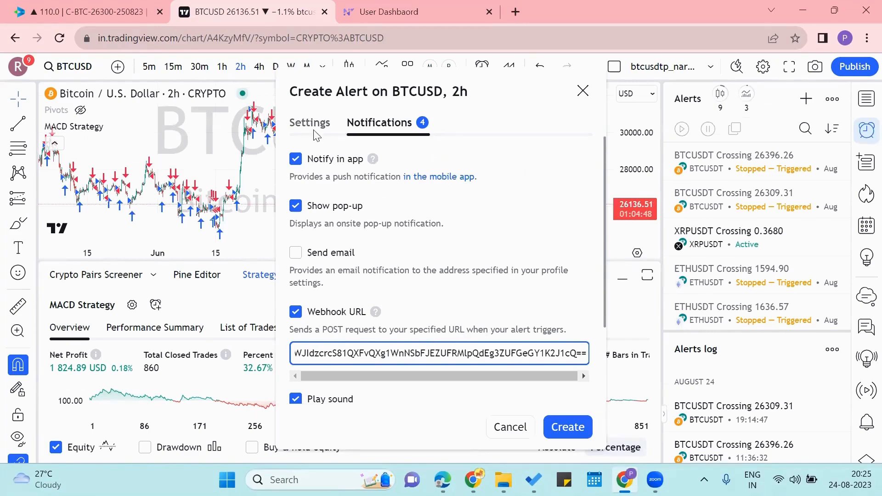
{"action": "left_click", "coordinate": [310, 123]}
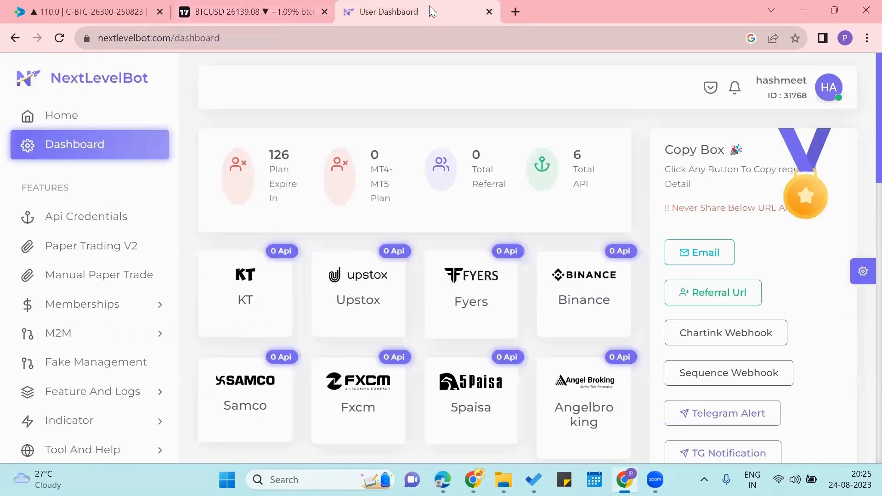
Open NextLevelBot's Syntax Generator on Delta Syntax with the TV Strategy order type.
{"action": "scroll", "scroll_direction": "down", "scroll_amount": 3}
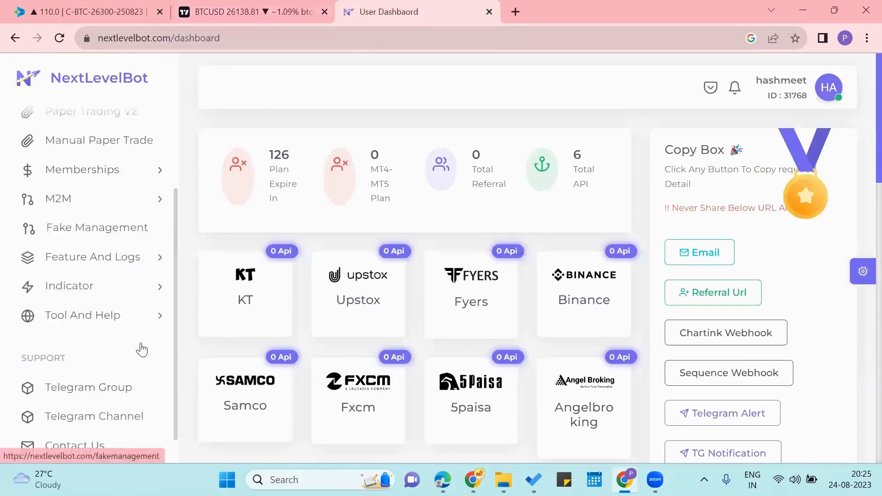
{"action": "left_click", "coordinate": [82, 316]}
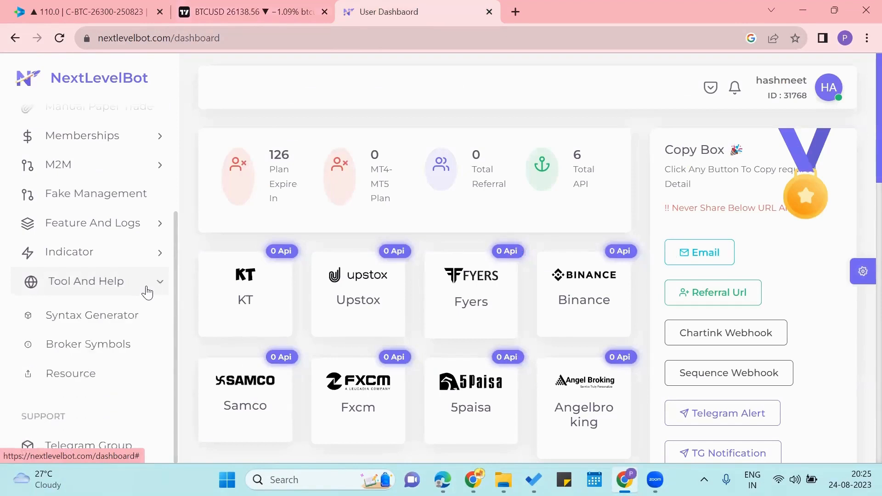
{"action": "mouse_move", "coordinate": [92, 319]}
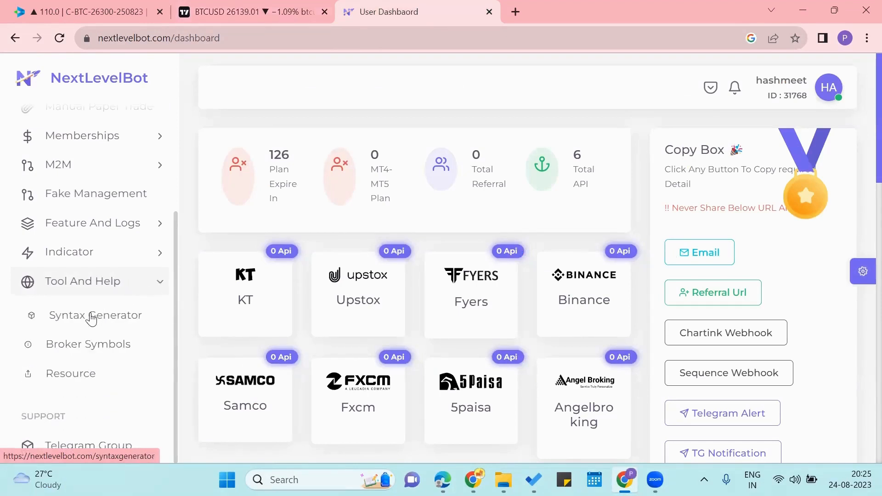
{"action": "left_click", "coordinate": [95, 316]}
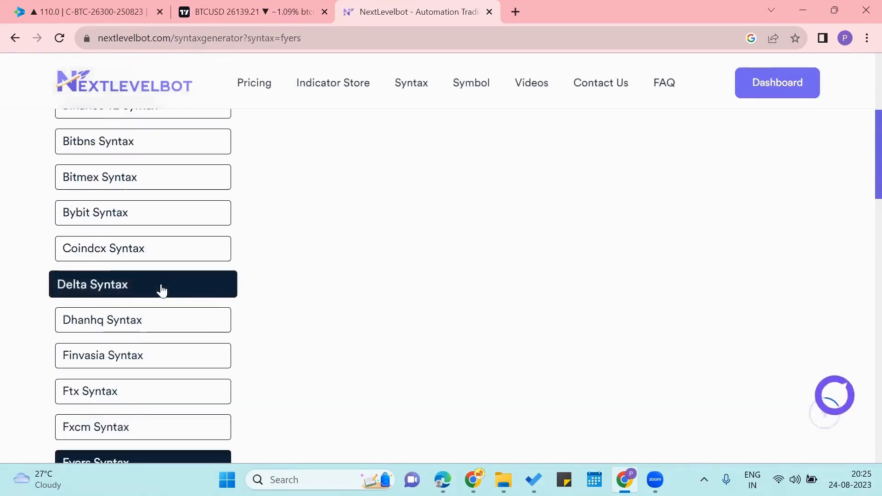
{"action": "left_click", "coordinate": [143, 284]}
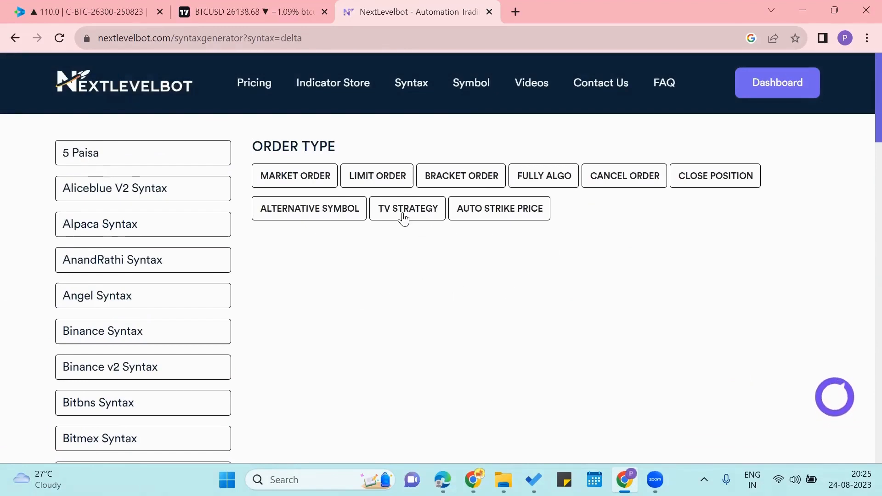
{"action": "left_click", "coordinate": [407, 208]}
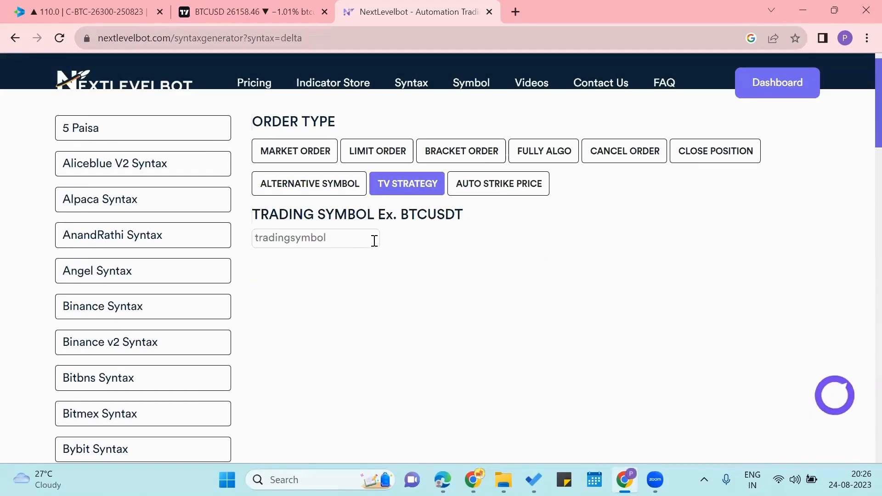
Generate and copy Delta code for symbol BTCUSDT with quantity 1.
{"action": "left_click", "coordinate": [316, 238]}
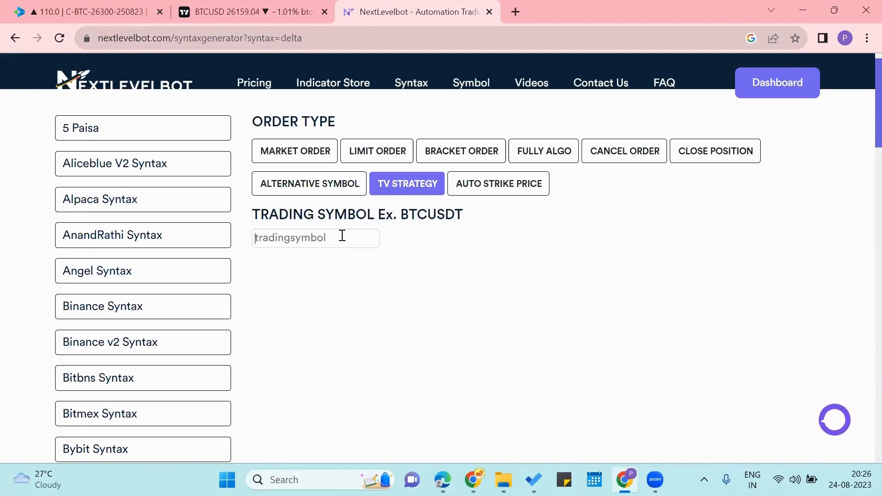
{"action": "type", "text": "BTCUSDT"}
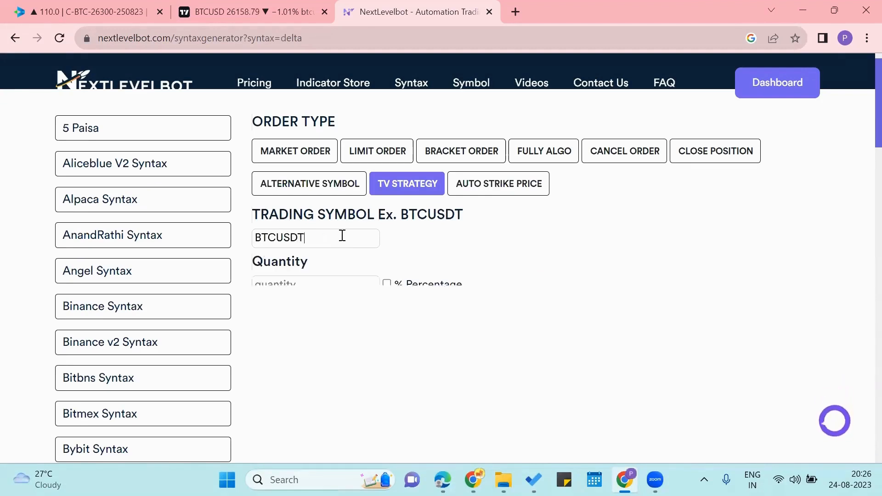
{"action": "type", "text": "1"}
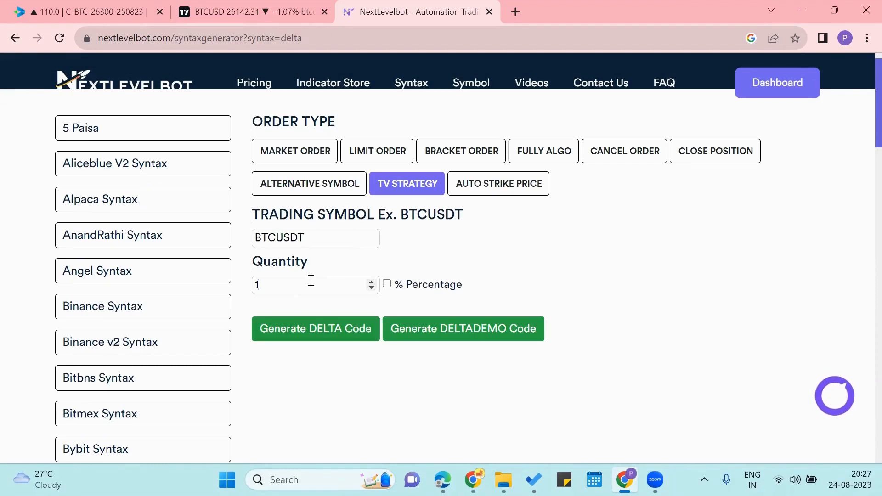
{"action": "mouse_move", "coordinate": [318, 282]}
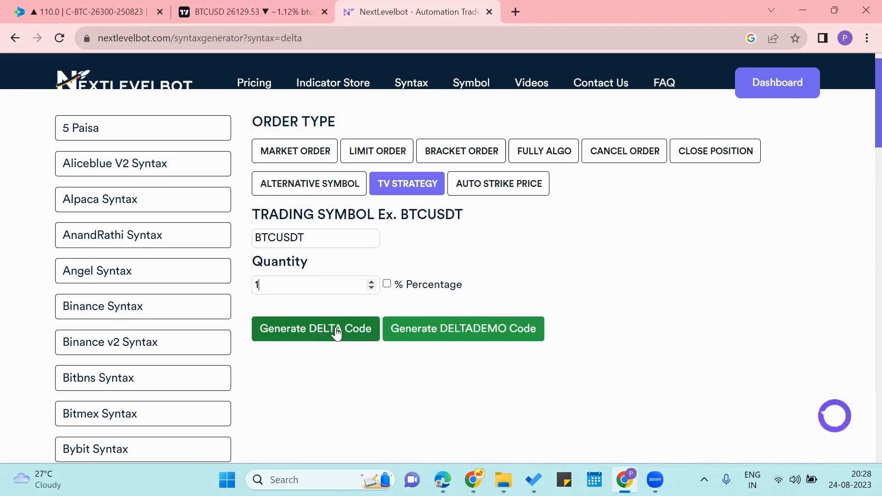
{"action": "left_click", "coordinate": [315, 329]}
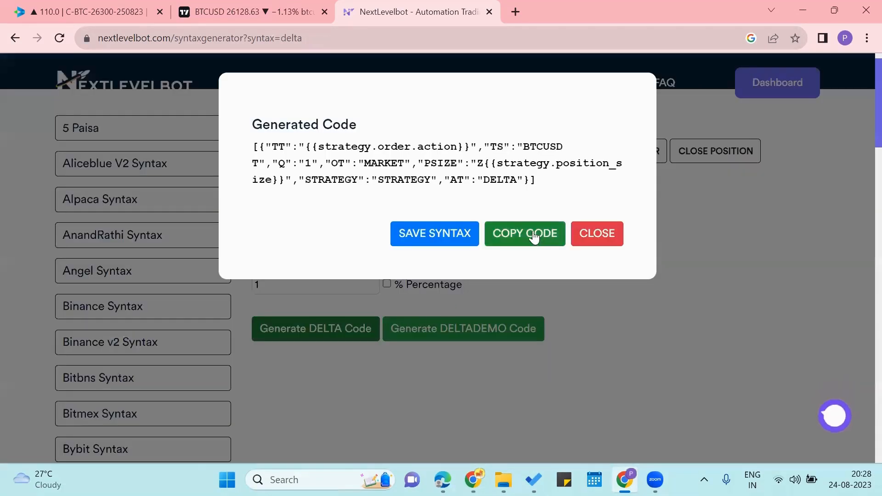
{"action": "left_click", "coordinate": [524, 233]}
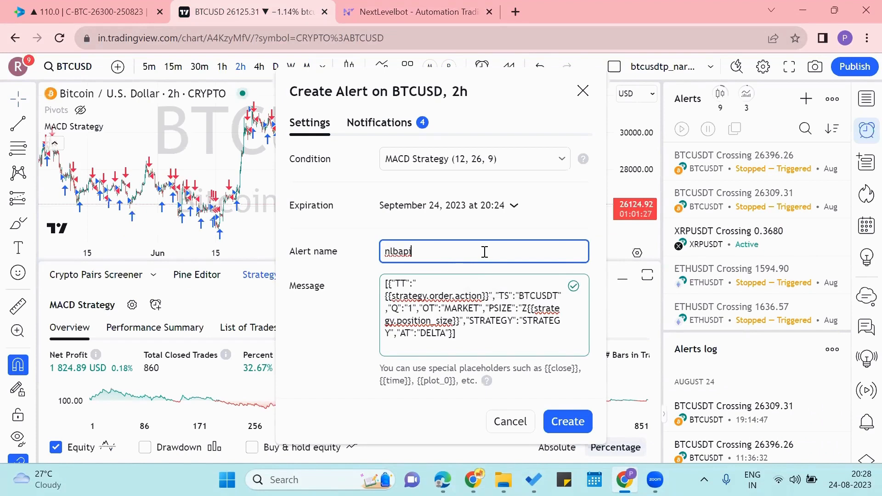
{"action": "mouse_move", "coordinate": [556, 379]}
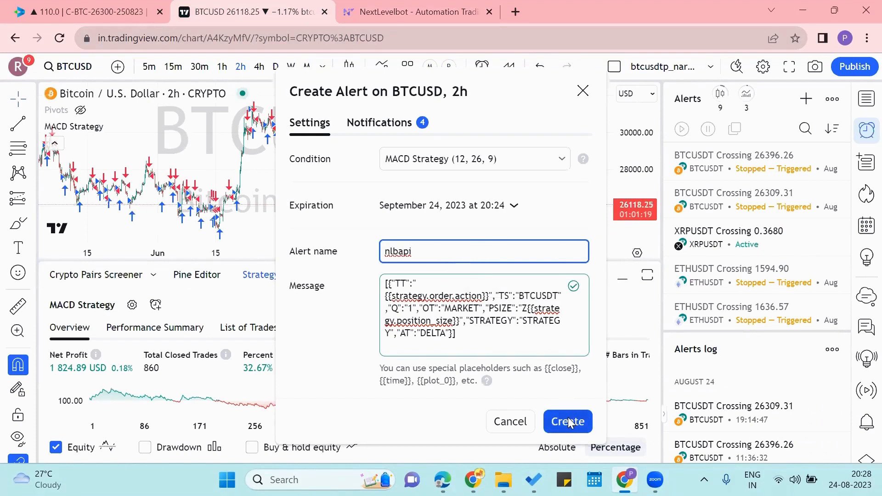
Create the nlbapi alert with the Delta code message and show the alerts list.
{"action": "left_click", "coordinate": [568, 422]}
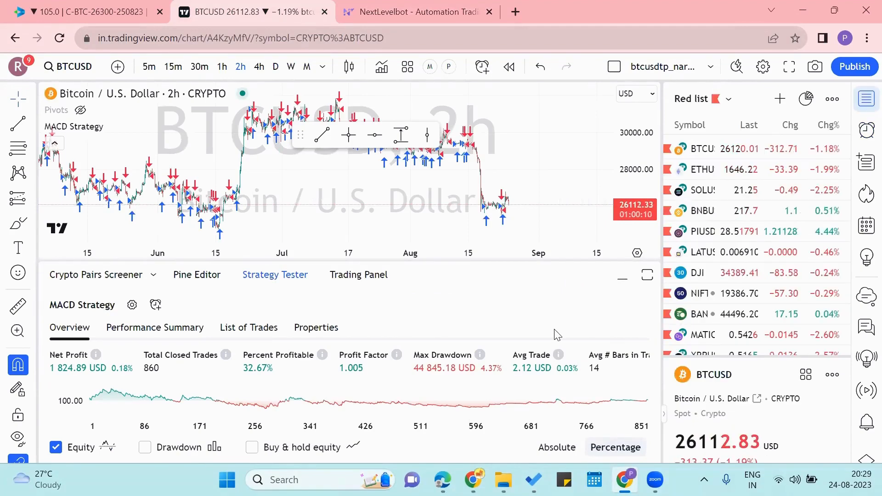
{"action": "mouse_move", "coordinate": [866, 146]}
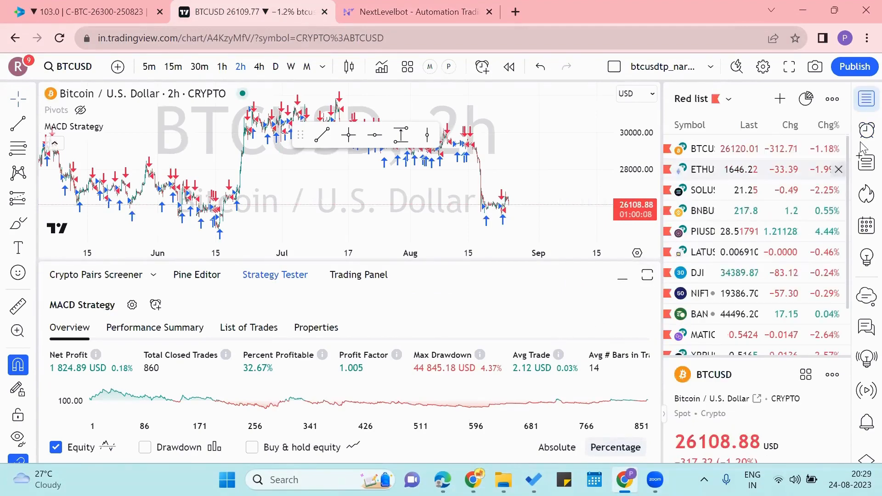
{"action": "mouse_move", "coordinate": [867, 133]}
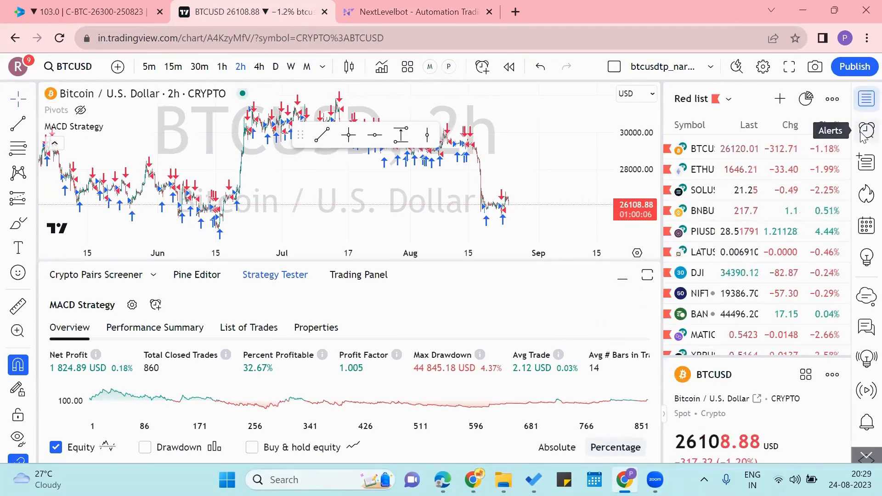
{"action": "left_click", "coordinate": [866, 133]}
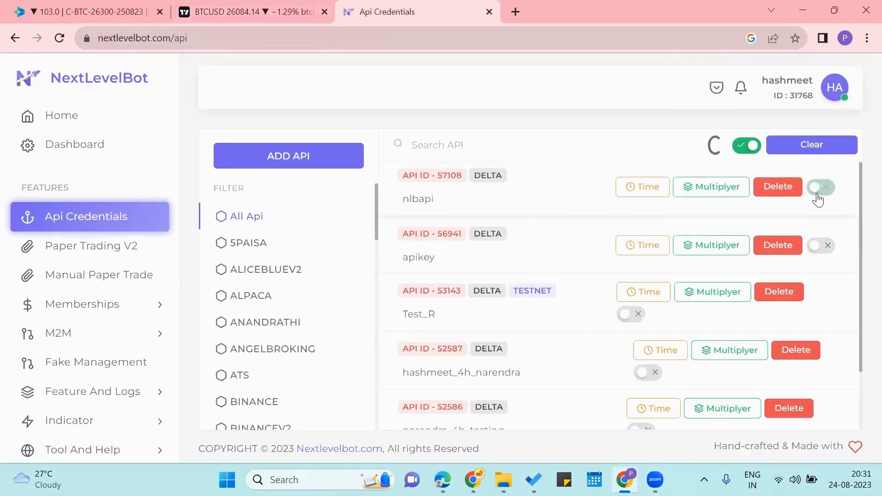
Switch on the nlbapi Delta API toggle, then check TradingView's alert list.
{"action": "left_click", "coordinate": [821, 188]}
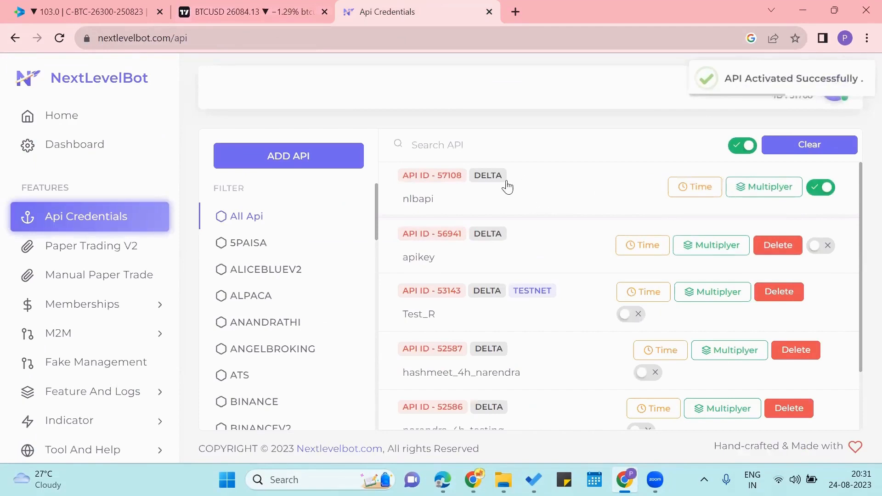
{"action": "left_click", "coordinate": [241, 12]}
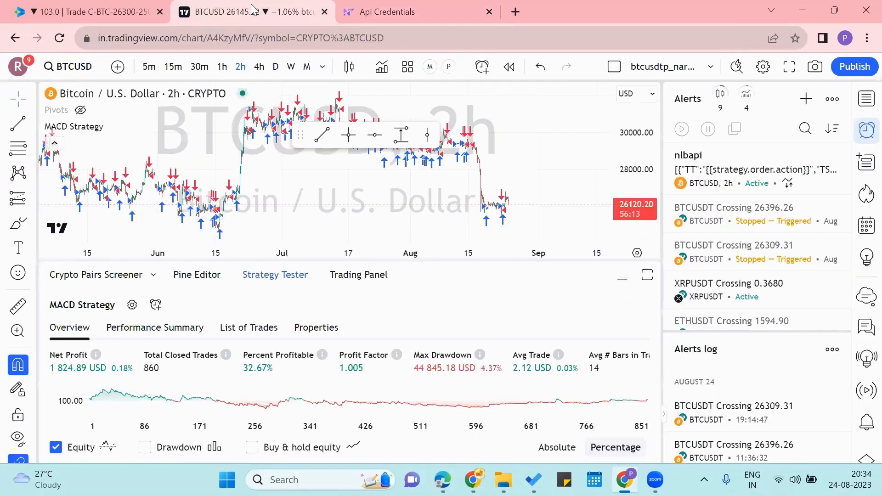